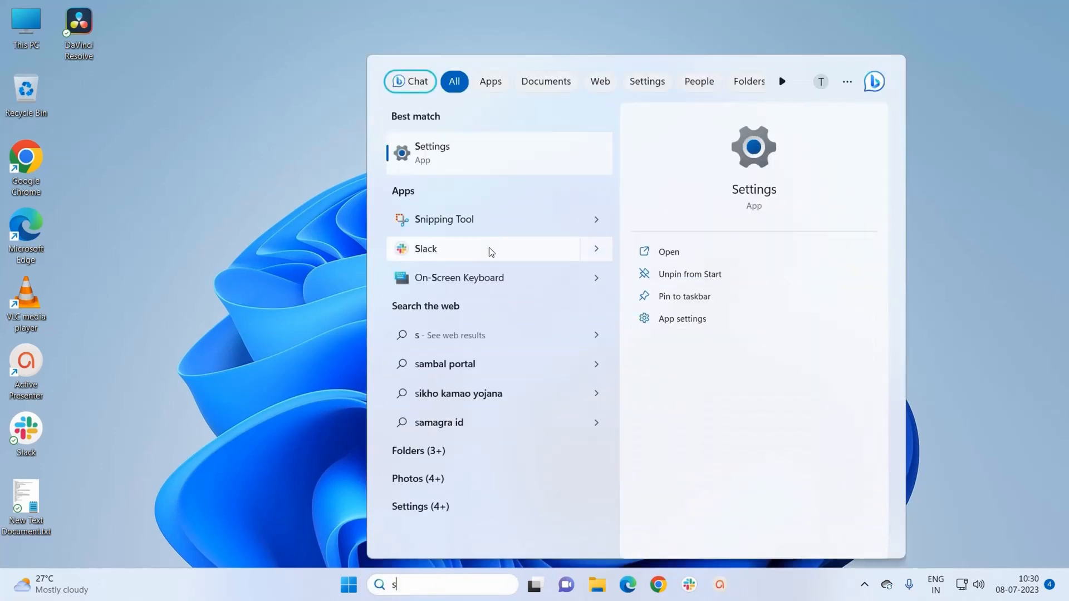
Launch the Settings app from the Windows Search best match
left_click(432, 152)
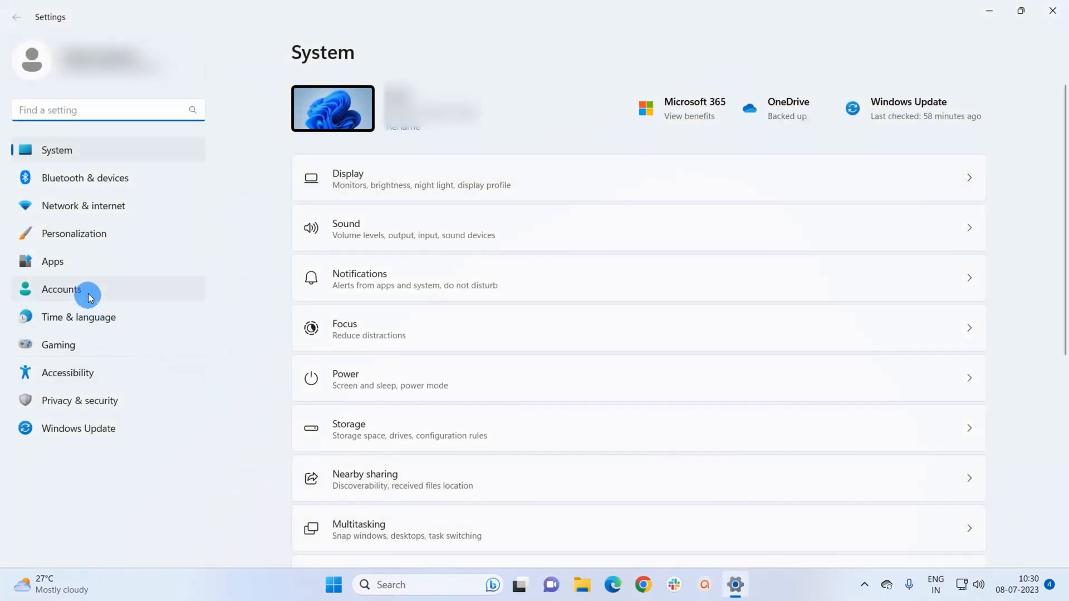
Go to Accounts and reveal the Other users entry listing User 1
left_click(61, 289)
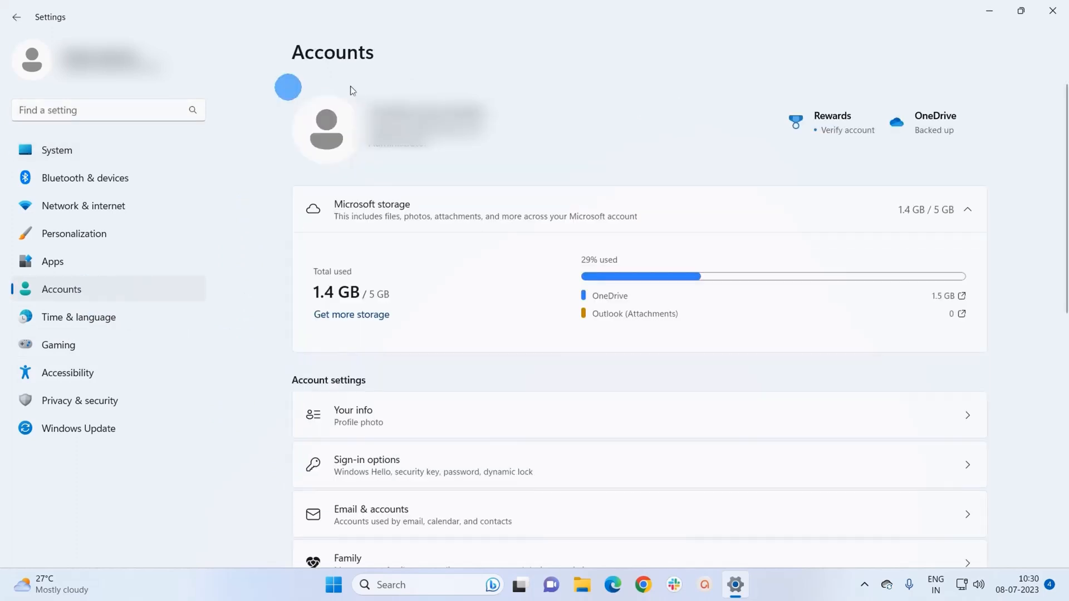
scroll("down", 3)
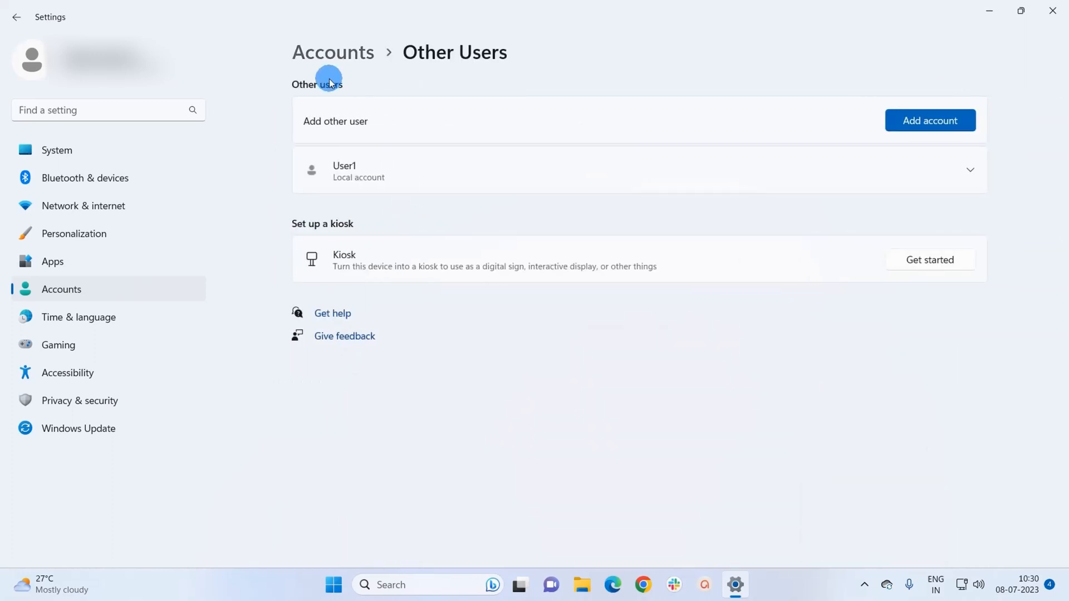
mouse_move(331, 205)
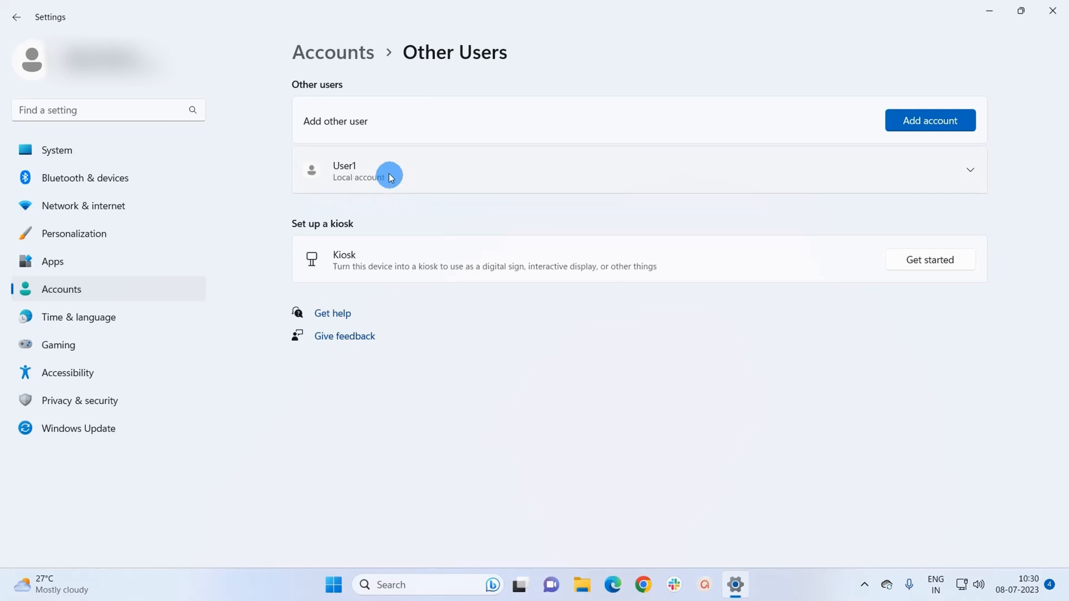
mouse_move(920, 225)
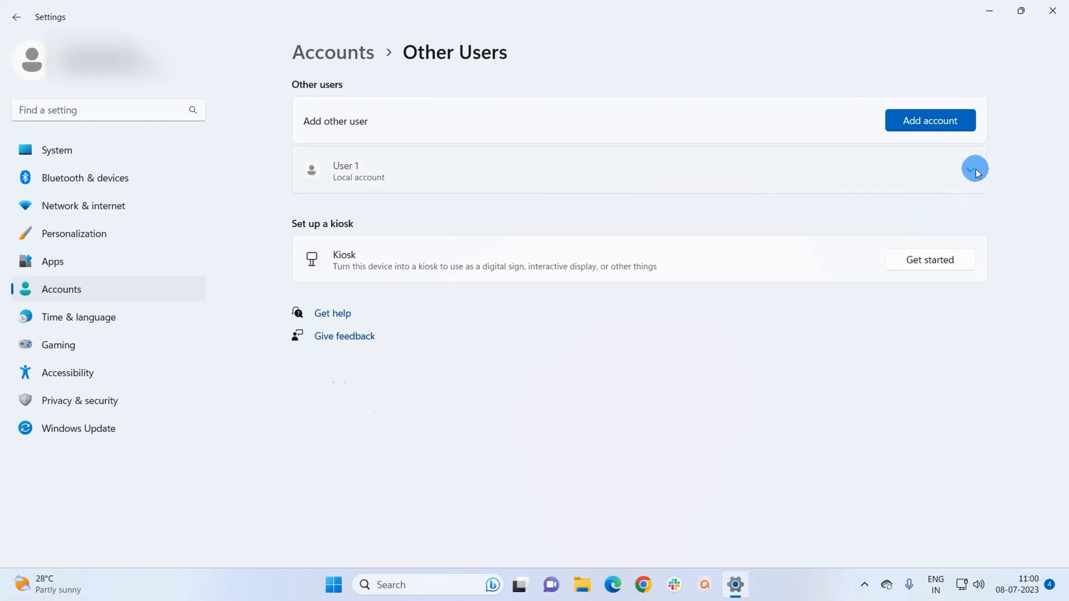
Expand the User 1 entry and choose Remove for its account and data
left_click(973, 169)
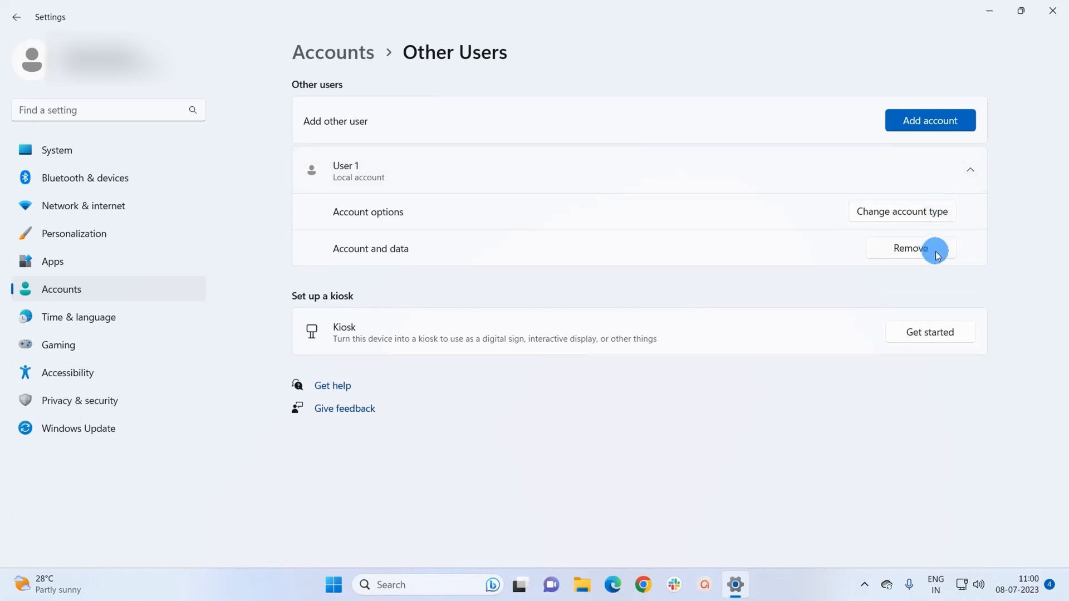
left_click(909, 248)
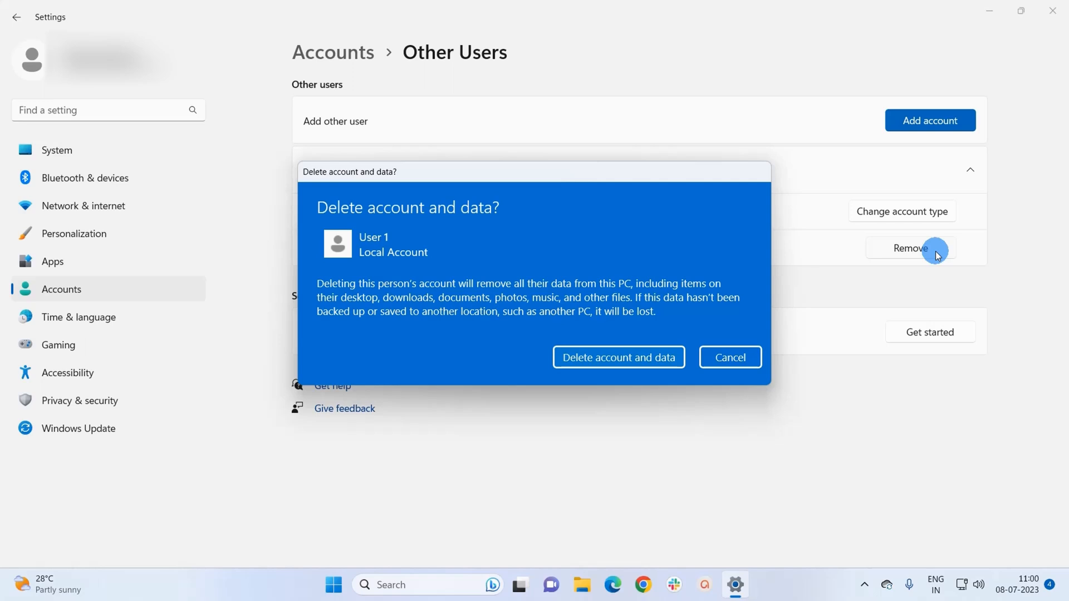
mouse_move(707, 317)
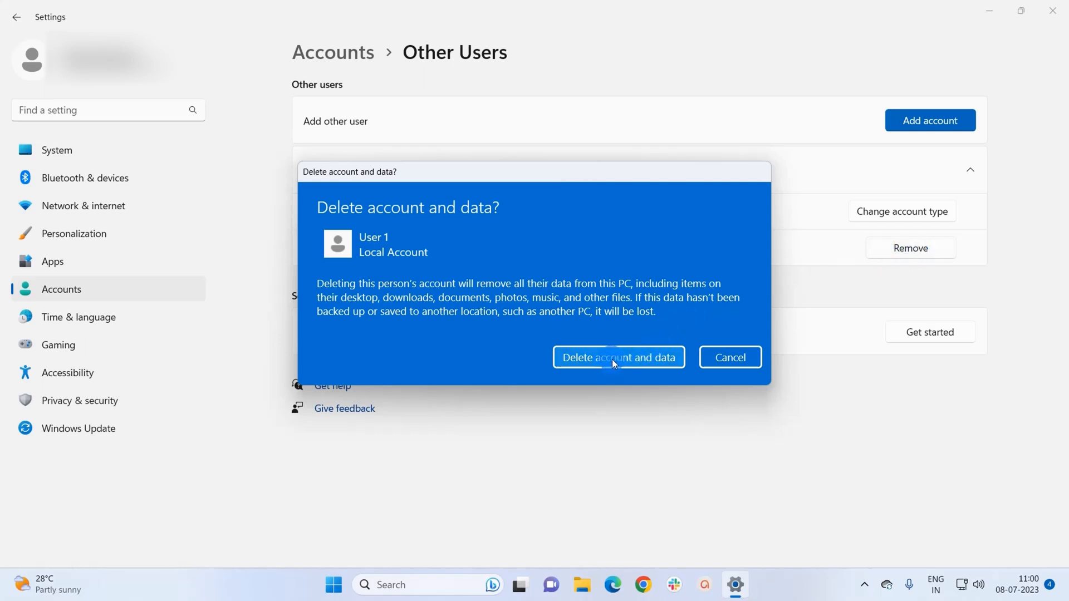
Confirm 'Delete account and data' for the User 1 local account
left_click(618, 357)
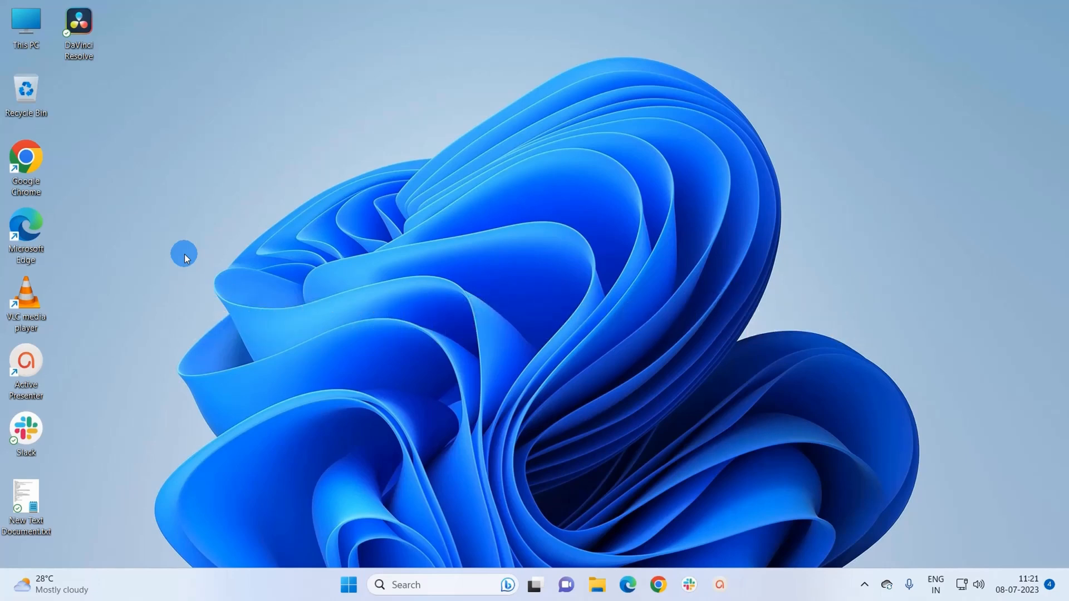
mouse_move(490, 398)
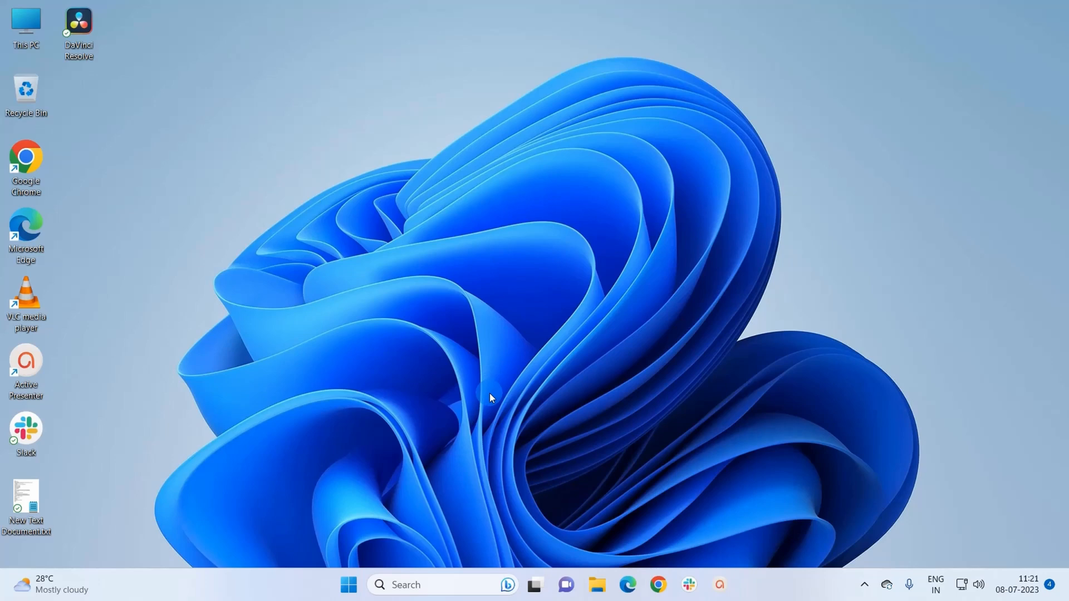
mouse_move(443, 546)
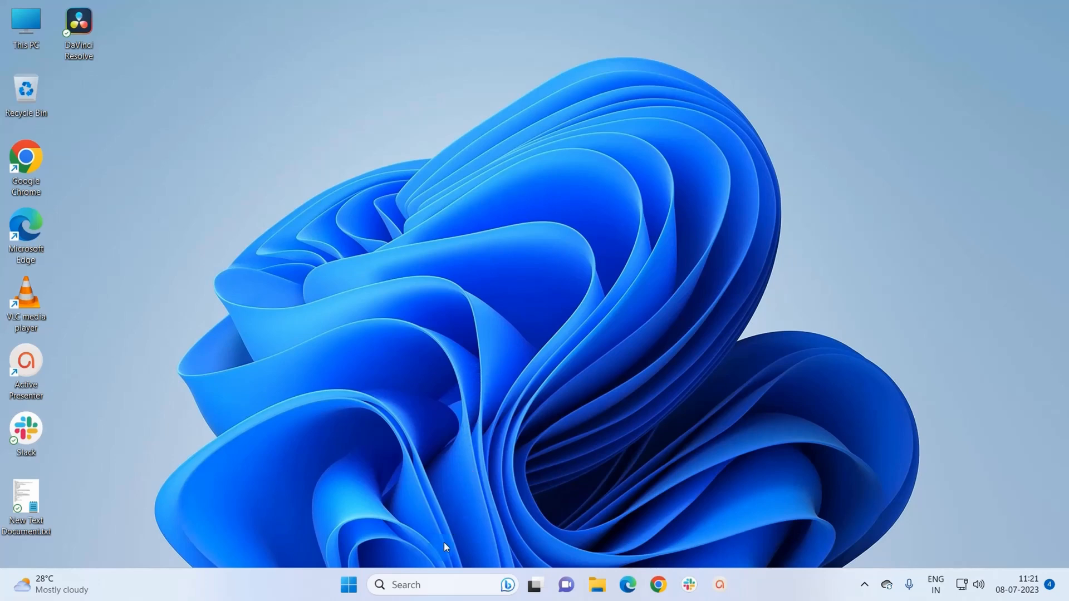
Search 'c' from the taskbar to bring up Control Panel
type("c")
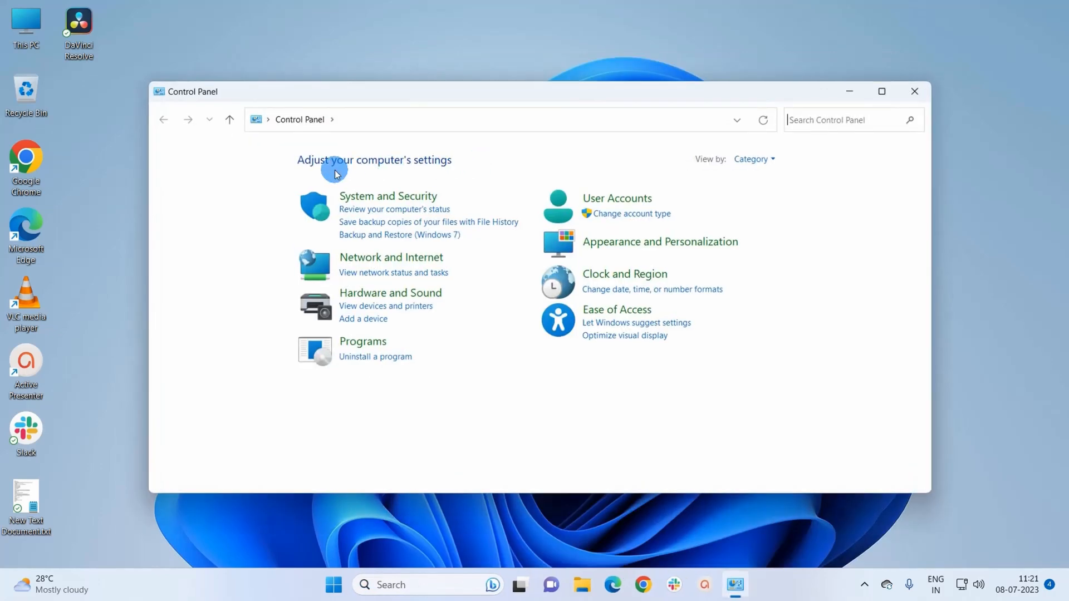
mouse_move(613, 245)
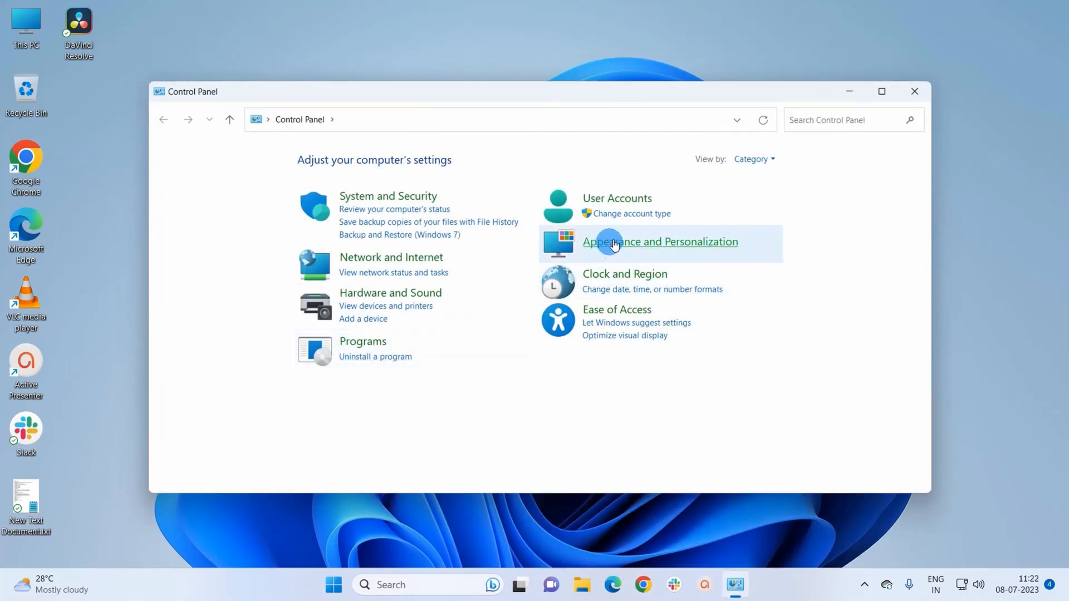
Navigate through User Accounts to the account management page
left_click(616, 199)
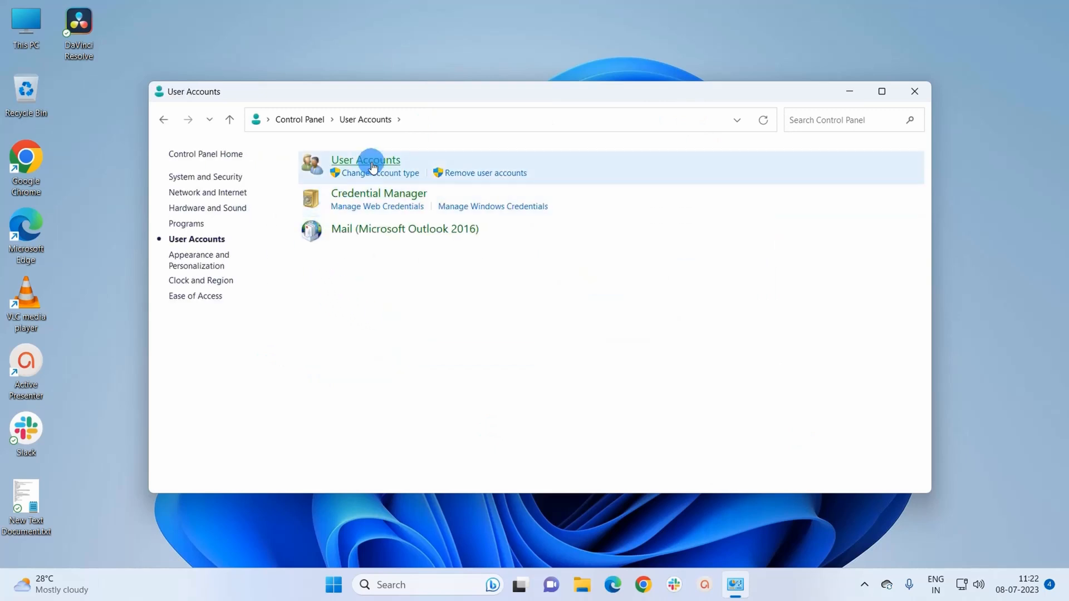
left_click(366, 159)
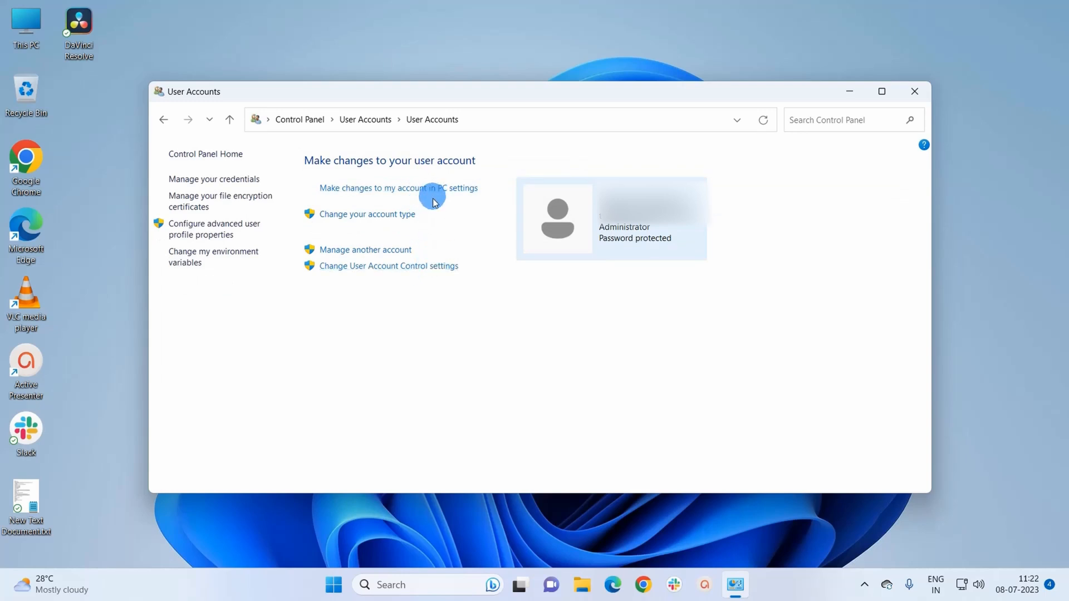
mouse_move(409, 254)
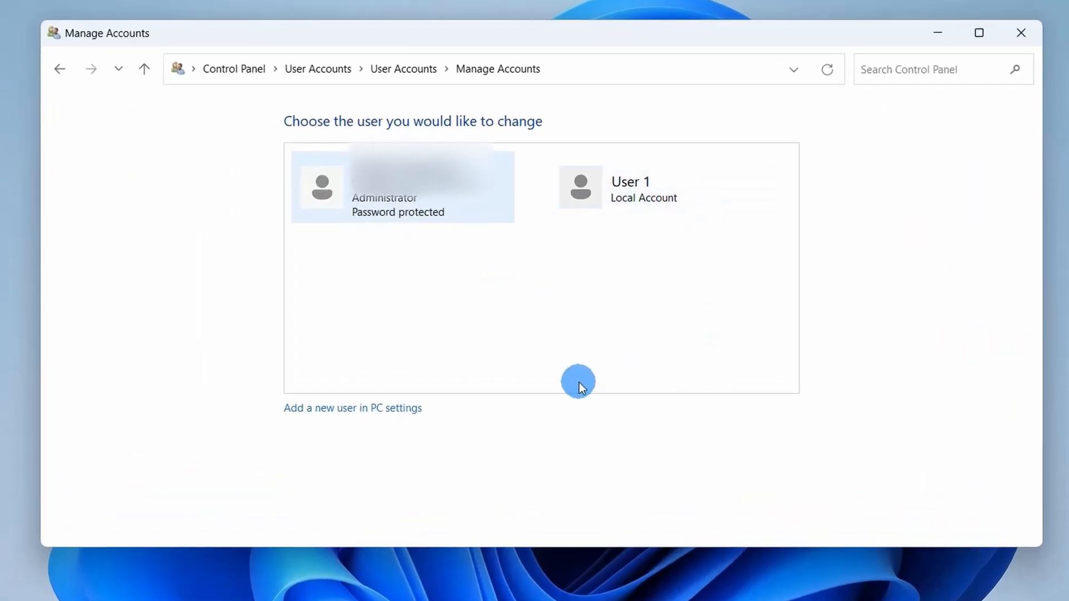
mouse_move(574, 360)
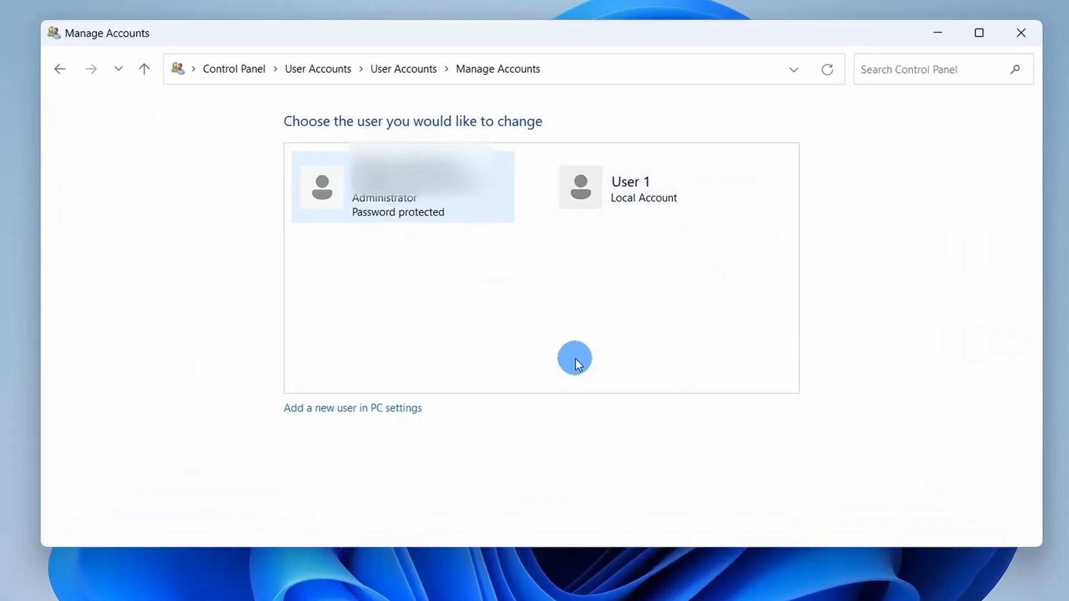
mouse_move(551, 313)
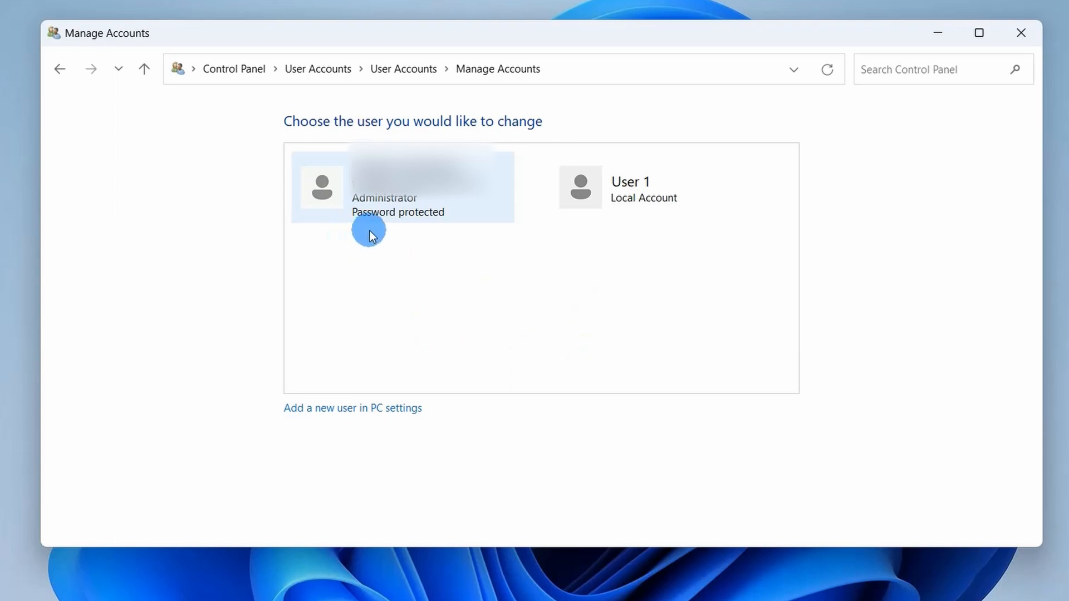
mouse_move(657, 218)
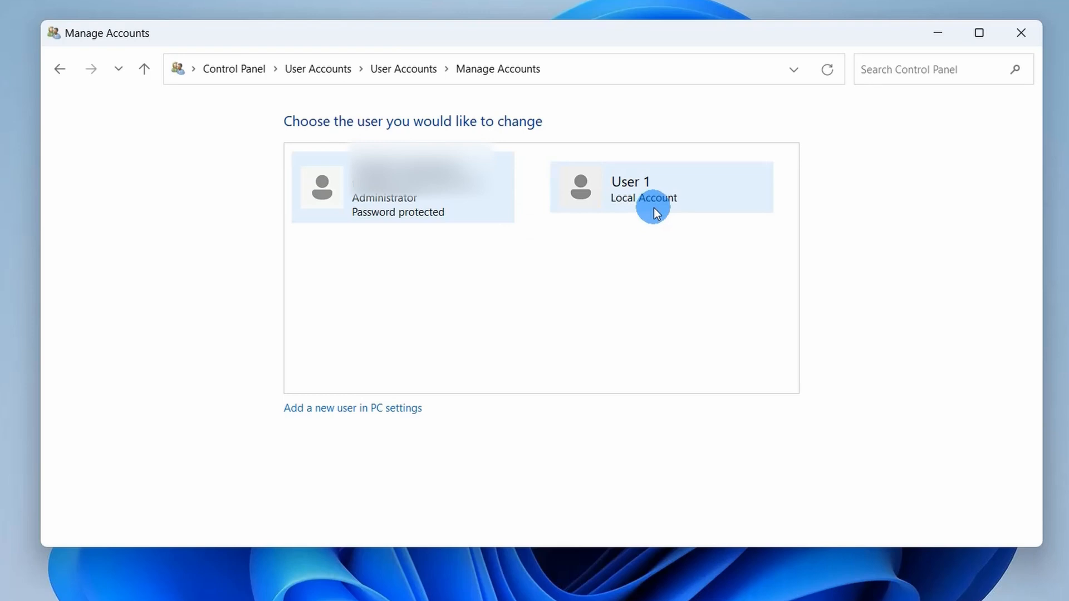
mouse_move(641, 235)
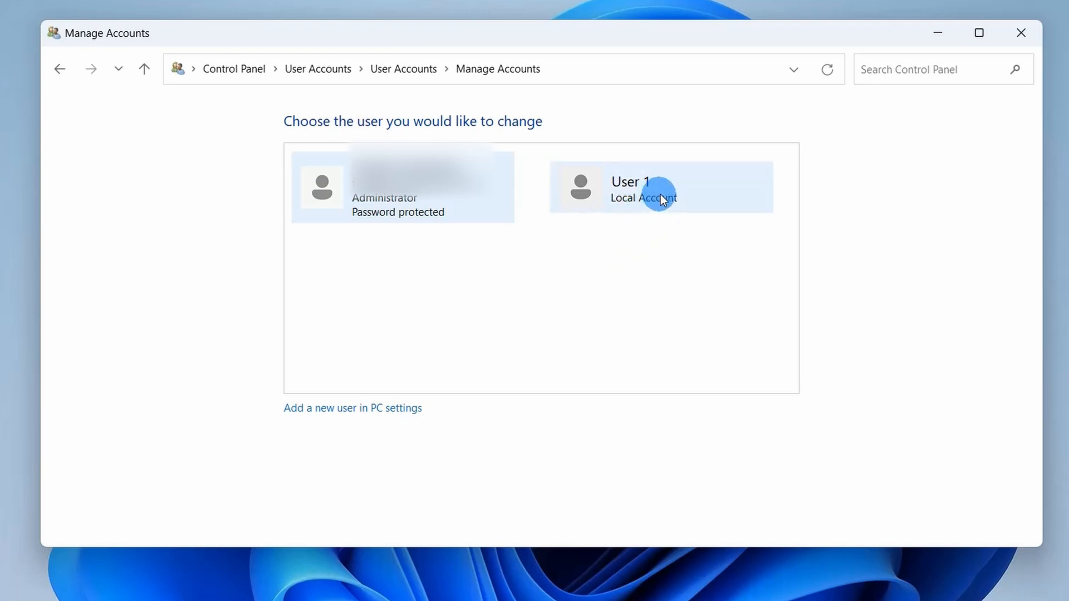
Select the User 1 tile to reach its Change an Account page
left_click(660, 187)
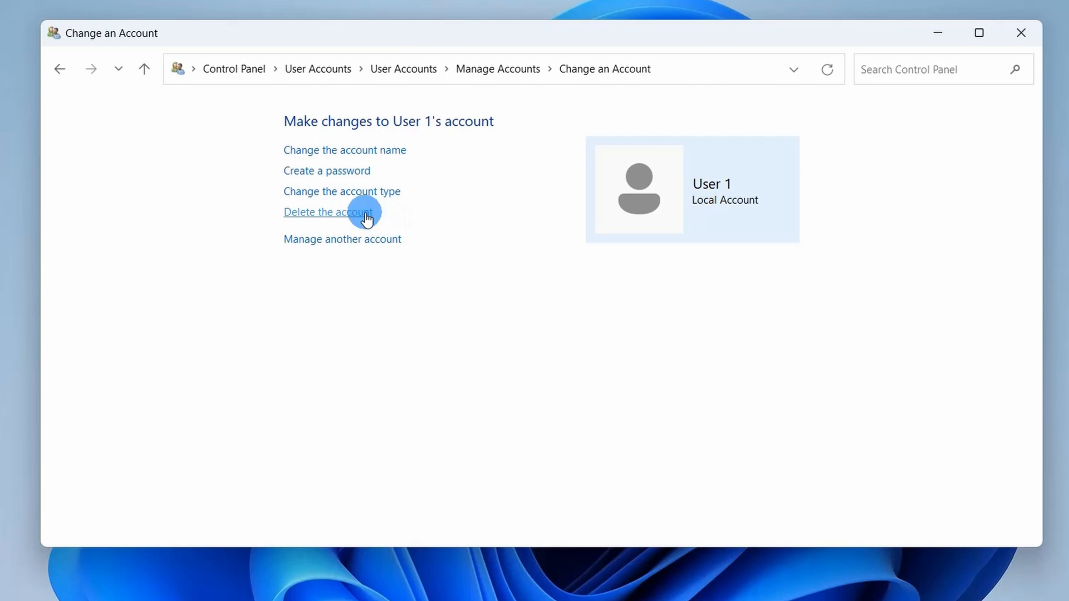
Choose 'Delete the account' for User 1
left_click(328, 211)
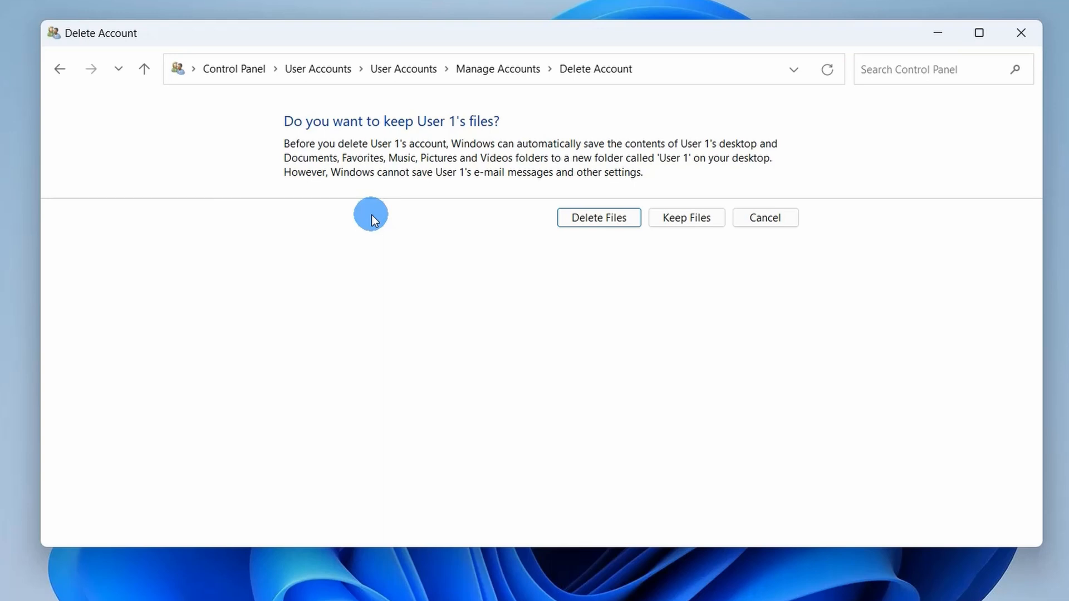
mouse_move(374, 223)
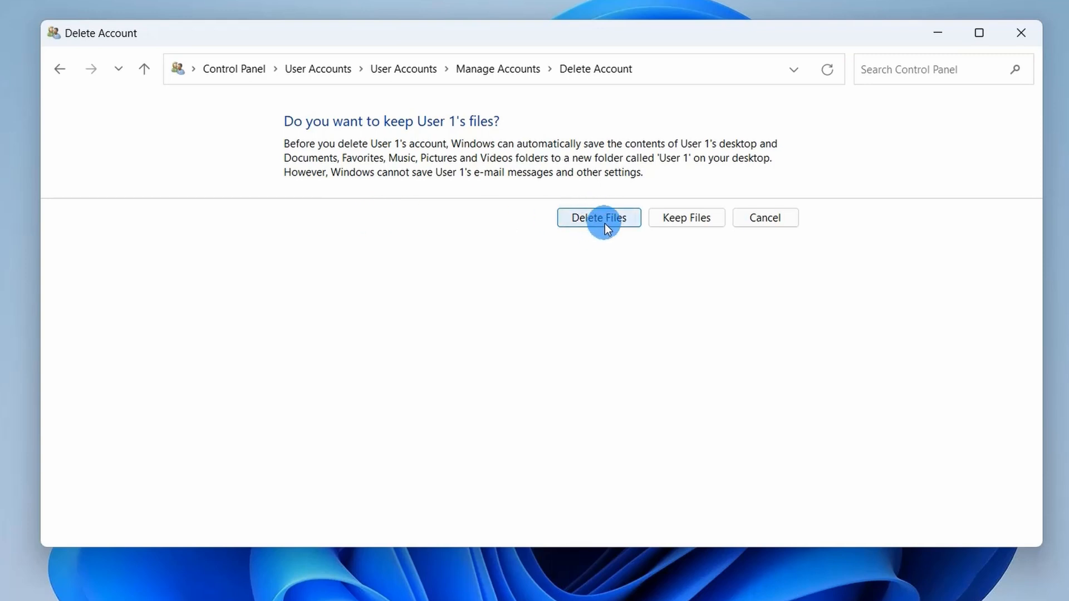
Delete User 1's files and confirm the account deletion, leaving only Administrator
left_click(598, 217)
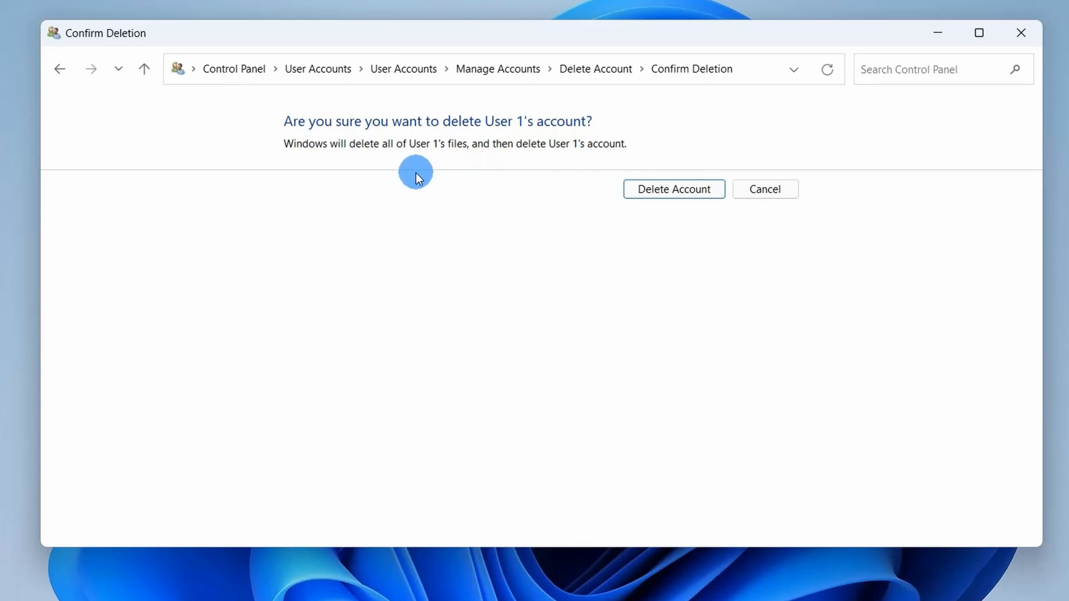
mouse_move(408, 169)
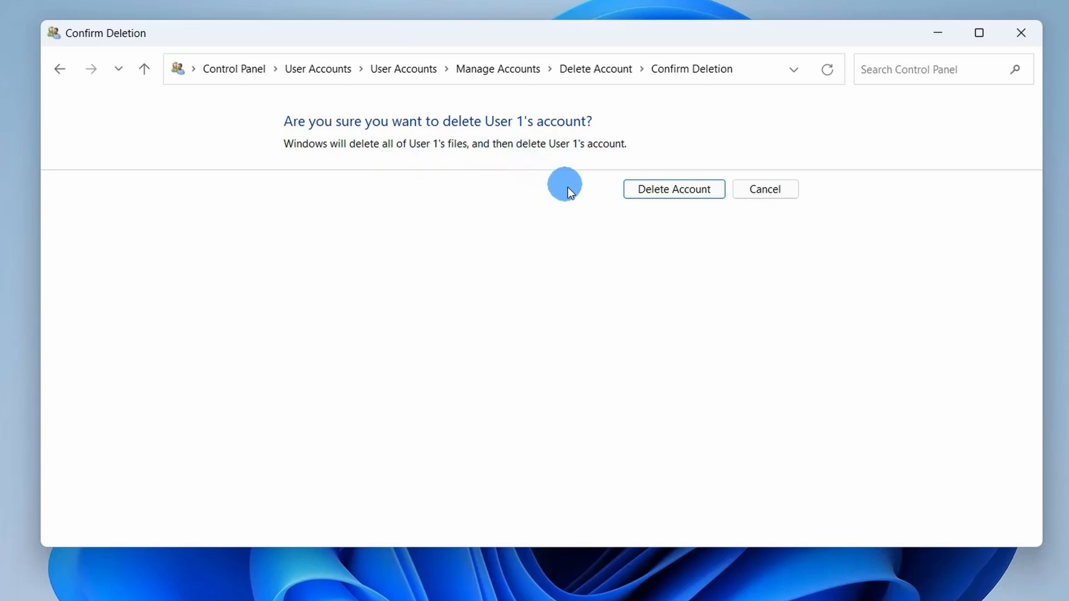
left_click(673, 189)
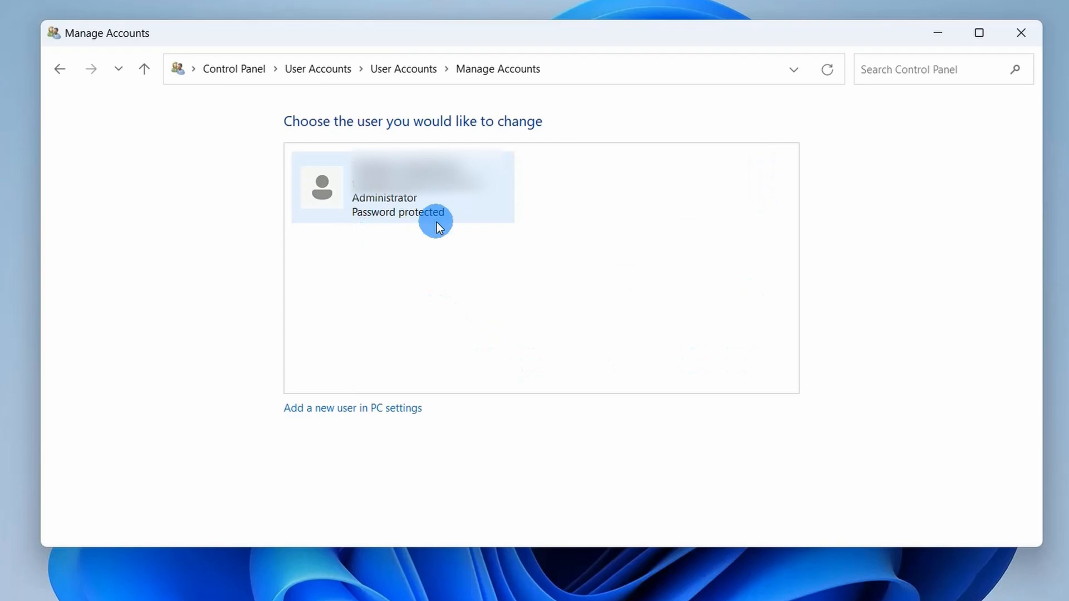
mouse_move(667, 202)
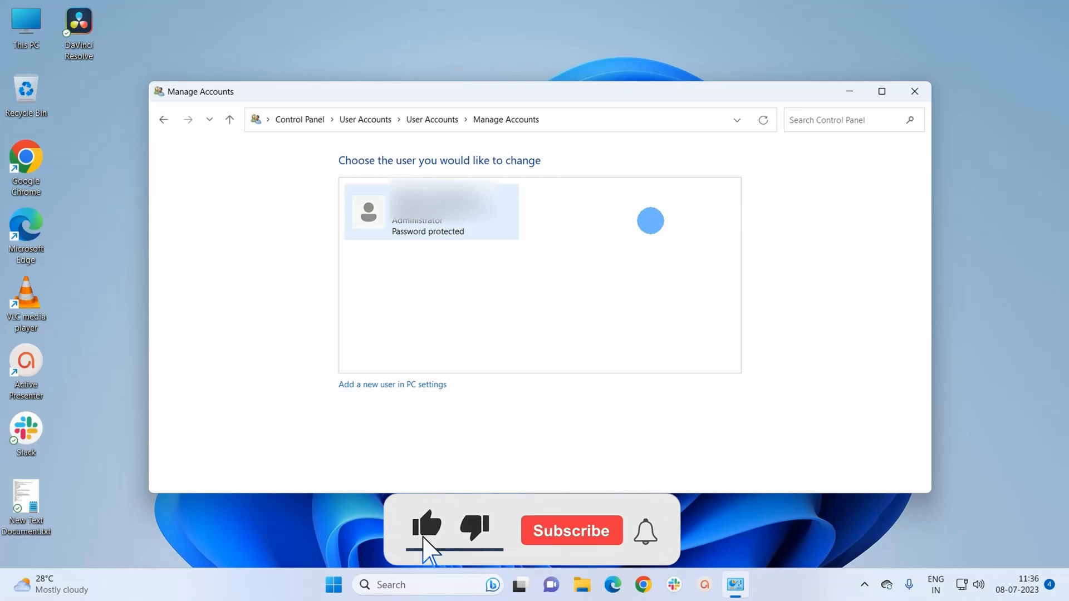
left_click(571, 530)
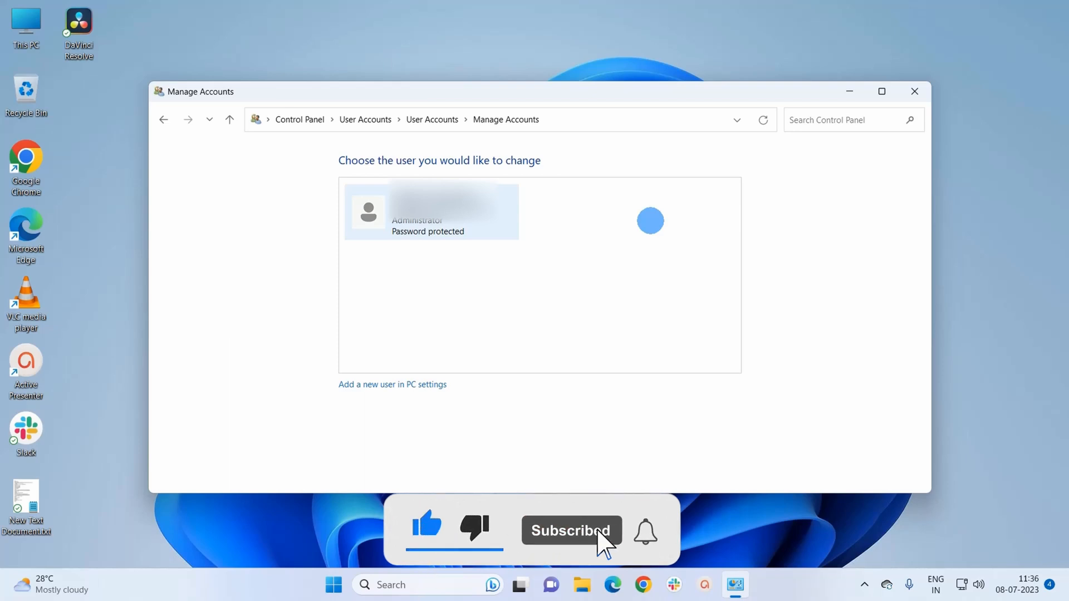